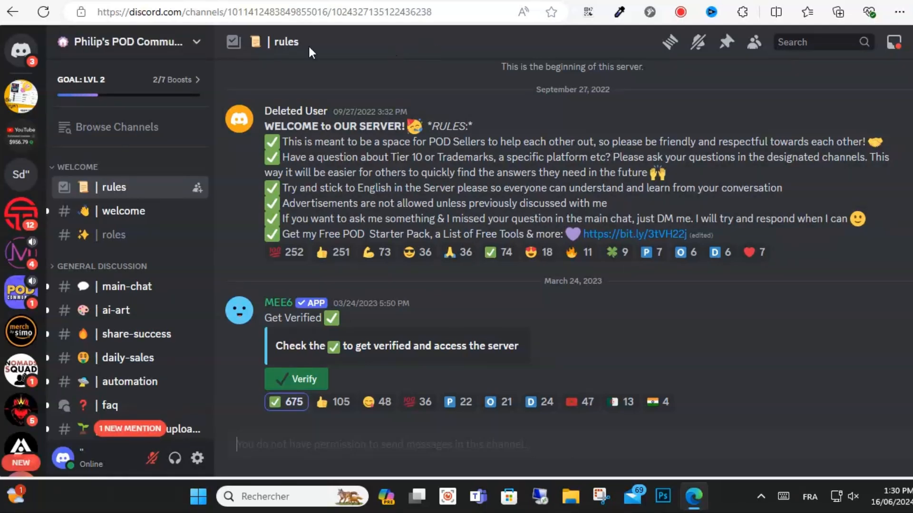
pyautogui.moveTo(439, 257)
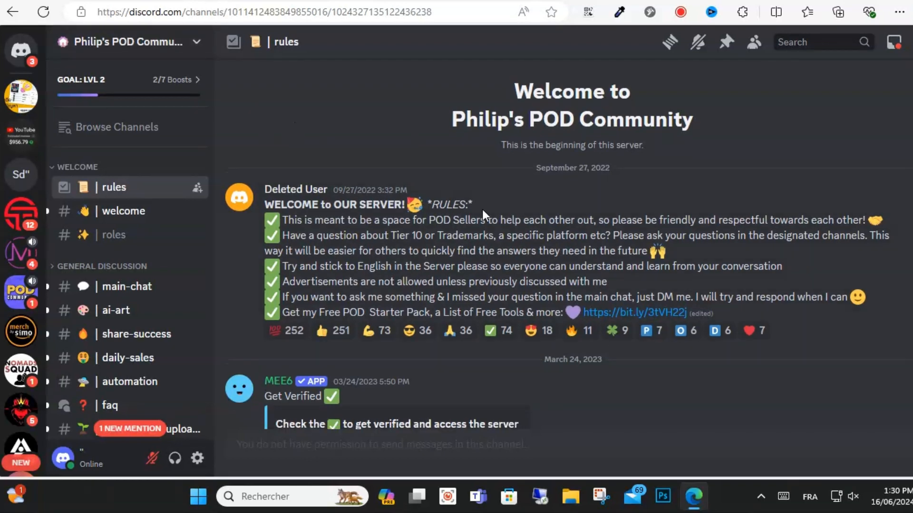
# Open the App Directory from the POD community server's dropdown menu.
pyautogui.click(128, 41)
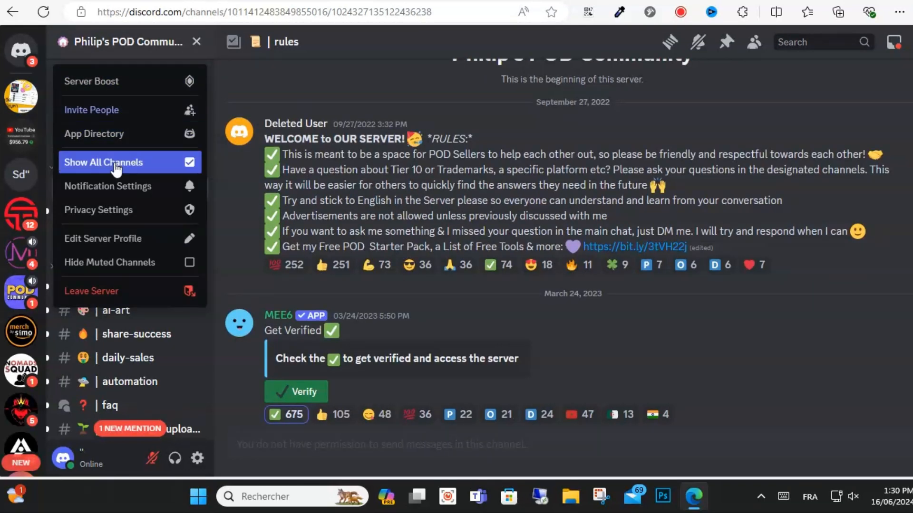
pyautogui.moveTo(103, 134)
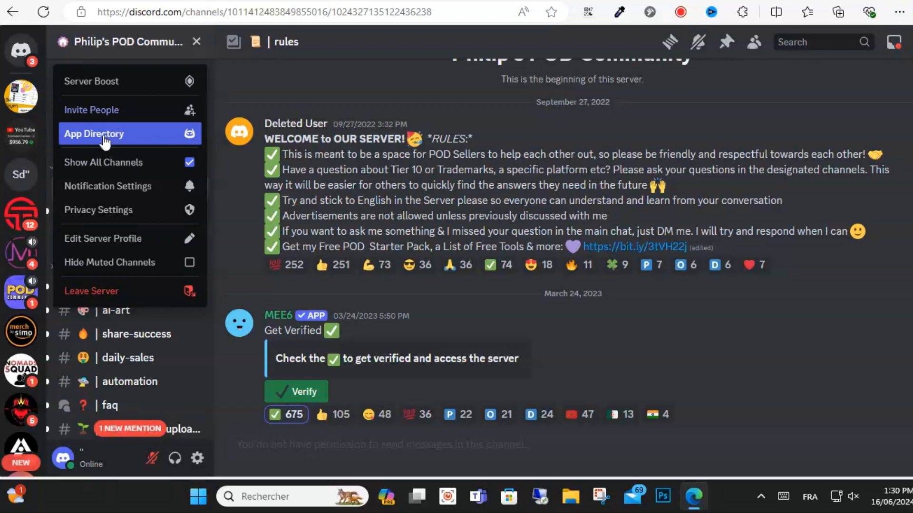
pyautogui.click(94, 134)
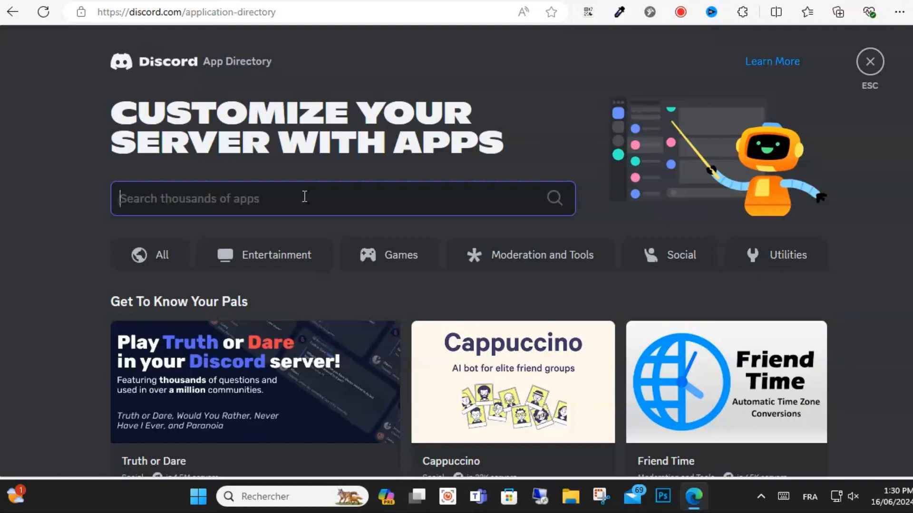
# Search the App Directory for 'Dice Roller'.
pyautogui.write('Dice R')
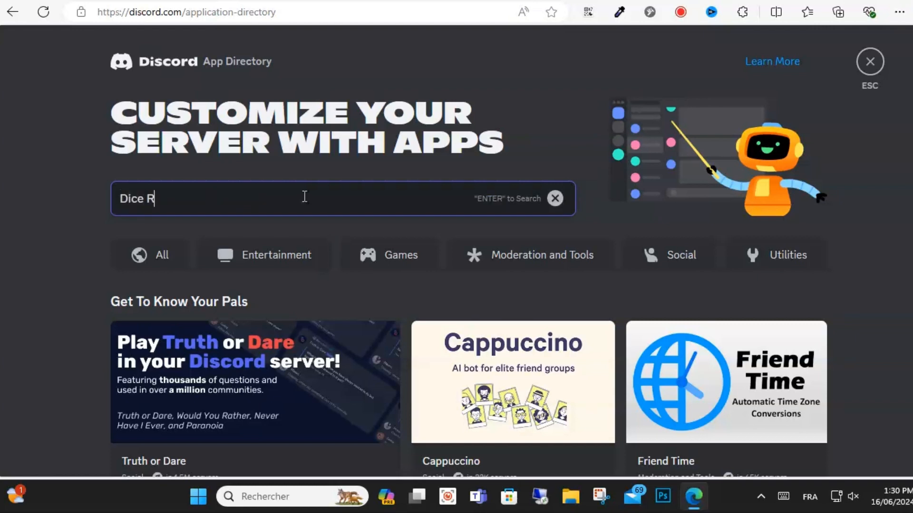
pyautogui.write('oller')
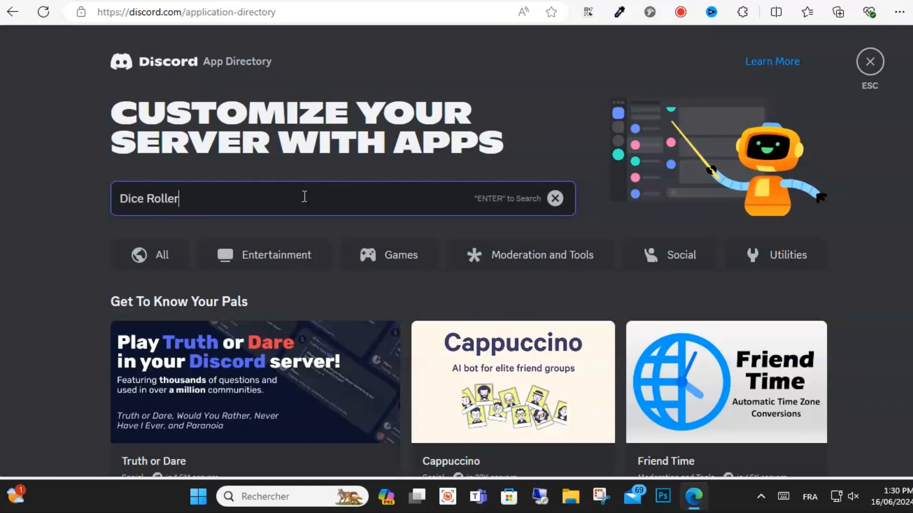
pyautogui.press('Return')
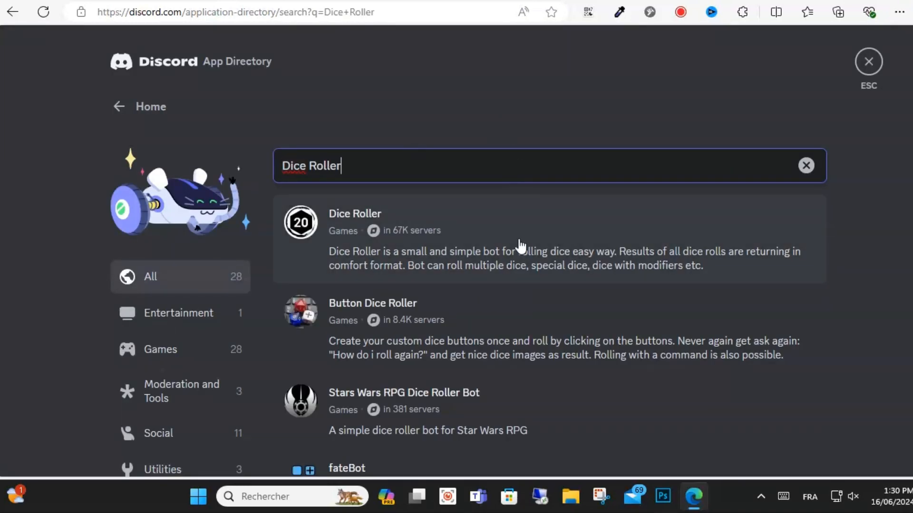
pyautogui.moveTo(281, 227)
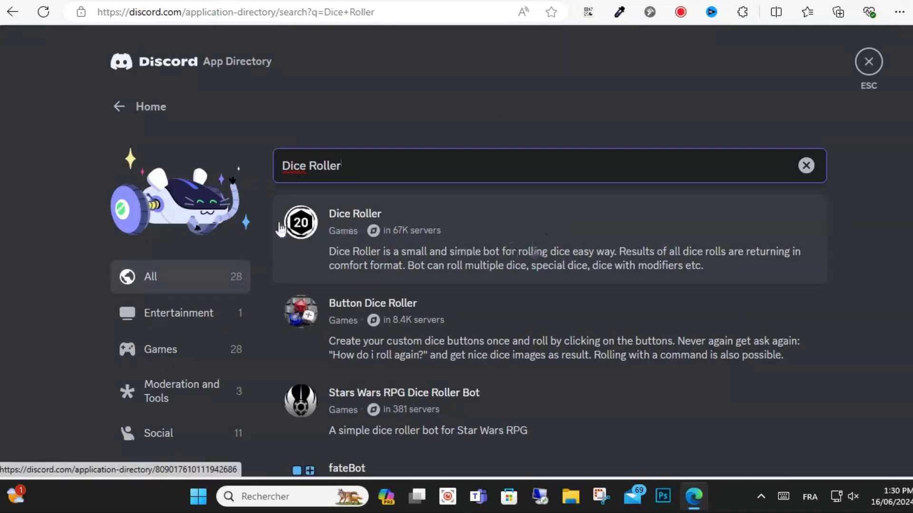
pyautogui.moveTo(495, 246)
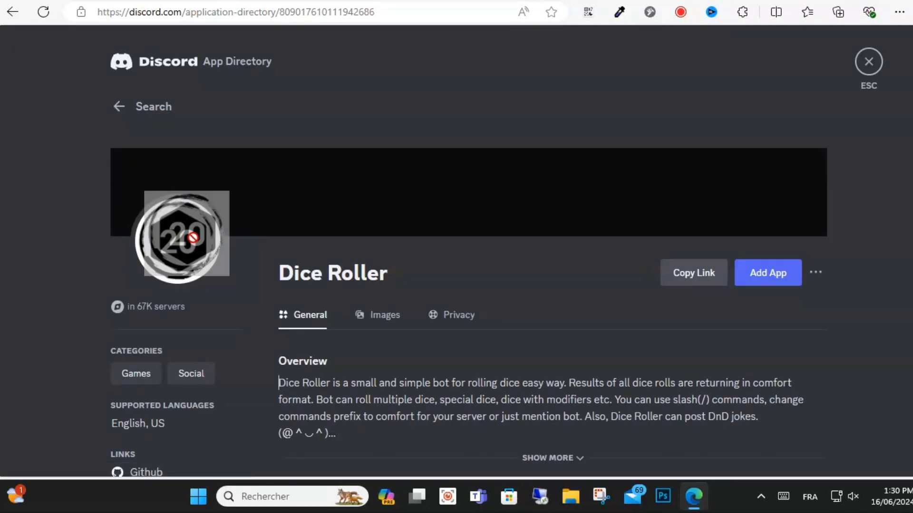
pyautogui.moveTo(751, 249)
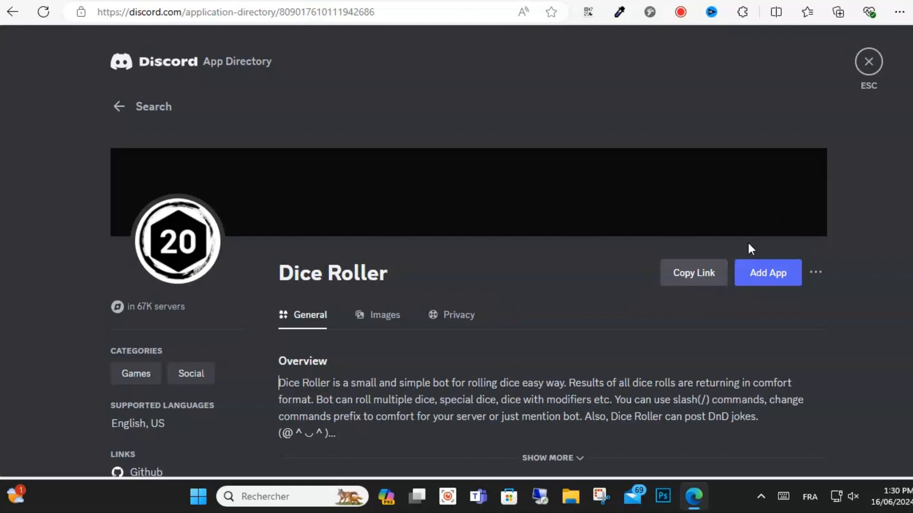
pyautogui.moveTo(767, 273)
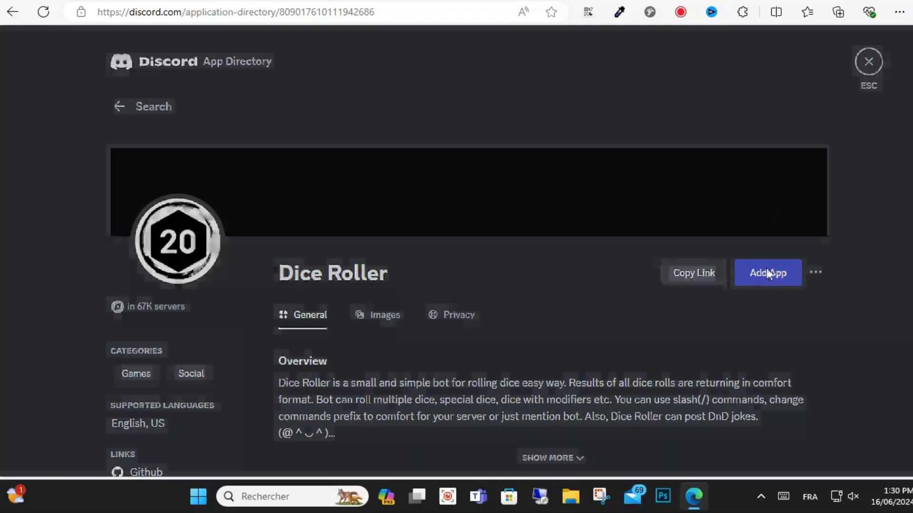
# Start adding Dice Roller to a server from its detail page.
pyautogui.click(767, 273)
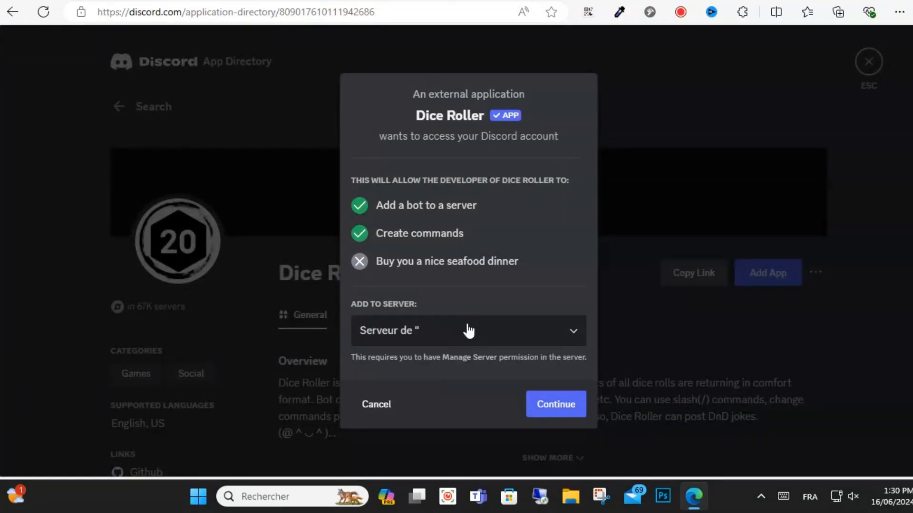
pyautogui.moveTo(555, 404)
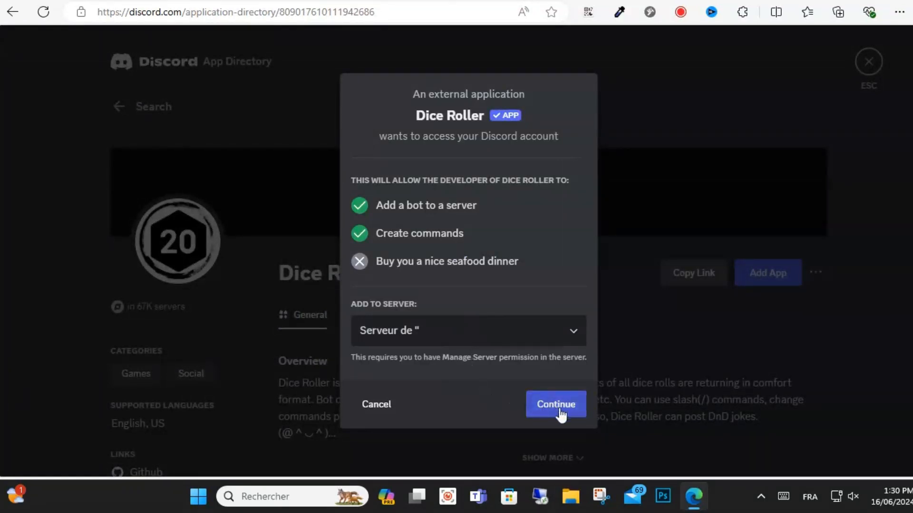
# Authorize Dice Roller on the selected server and dismiss the Success confirmation.
pyautogui.click(554, 404)
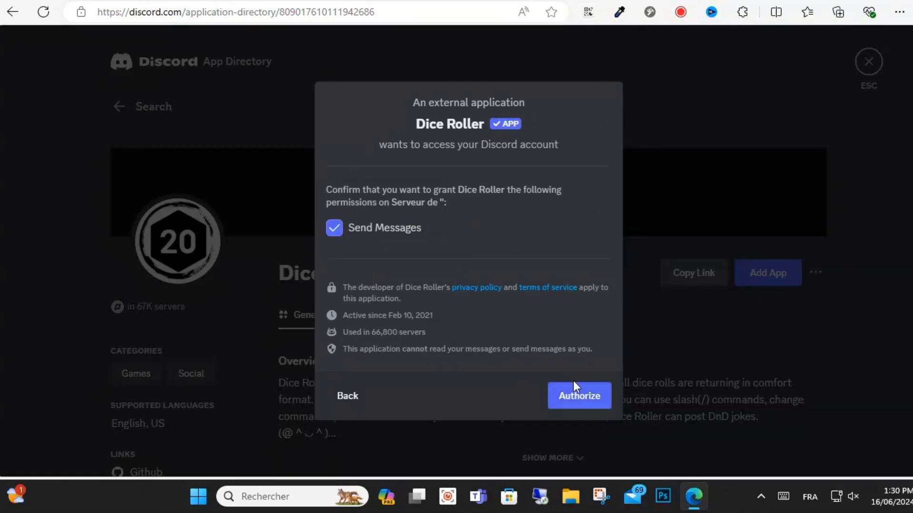
pyautogui.click(578, 396)
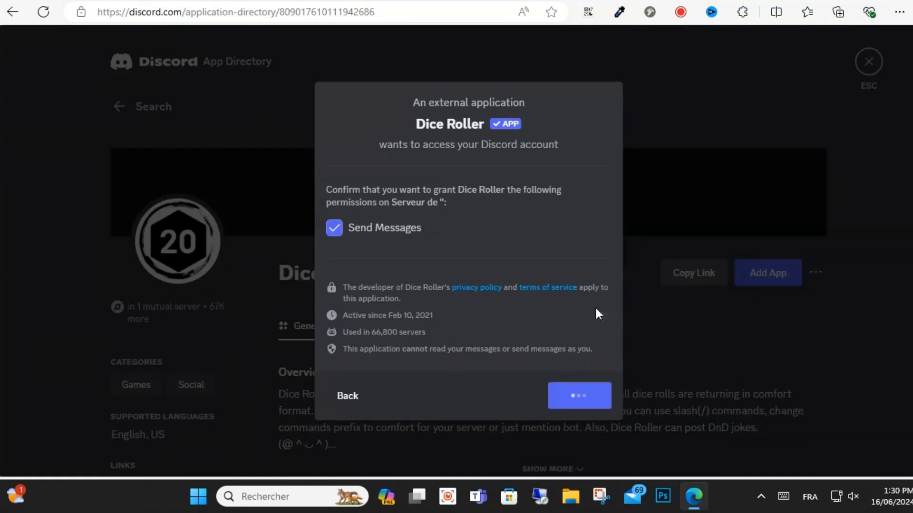
pyautogui.click(579, 396)
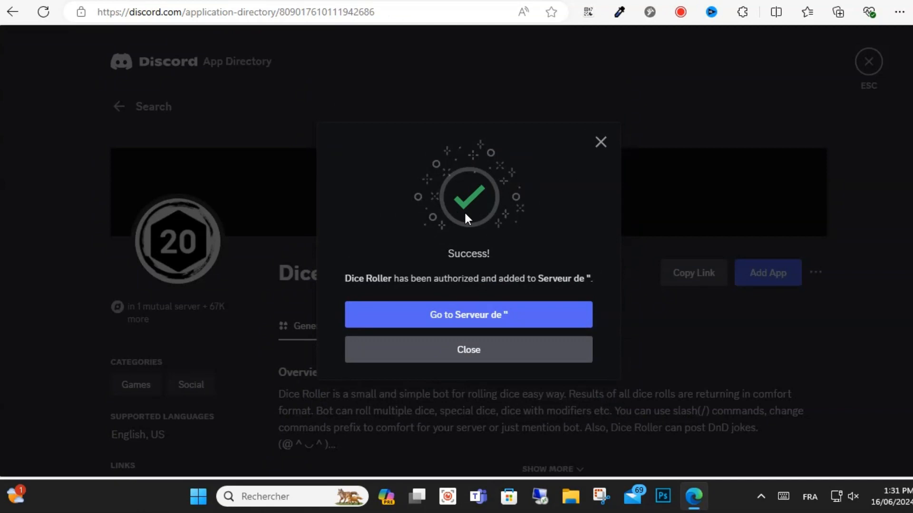
pyautogui.moveTo(573, 192)
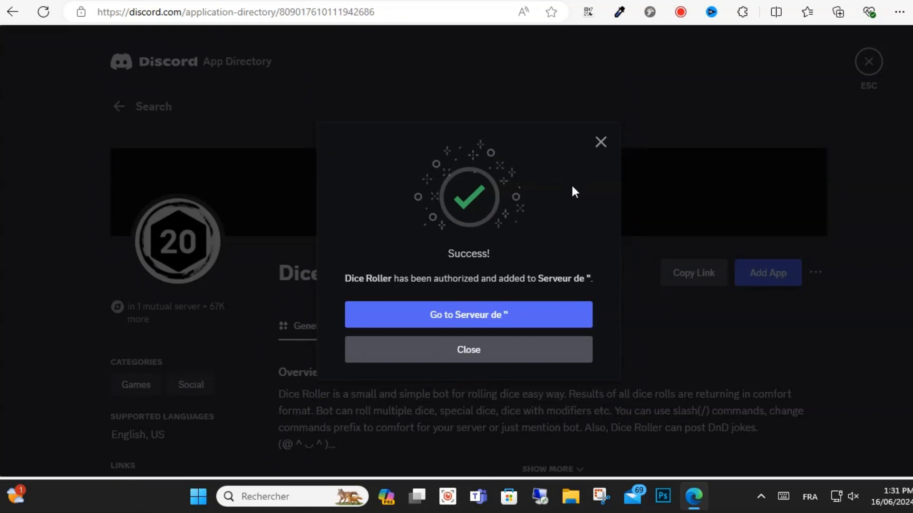
pyautogui.moveTo(521, 331)
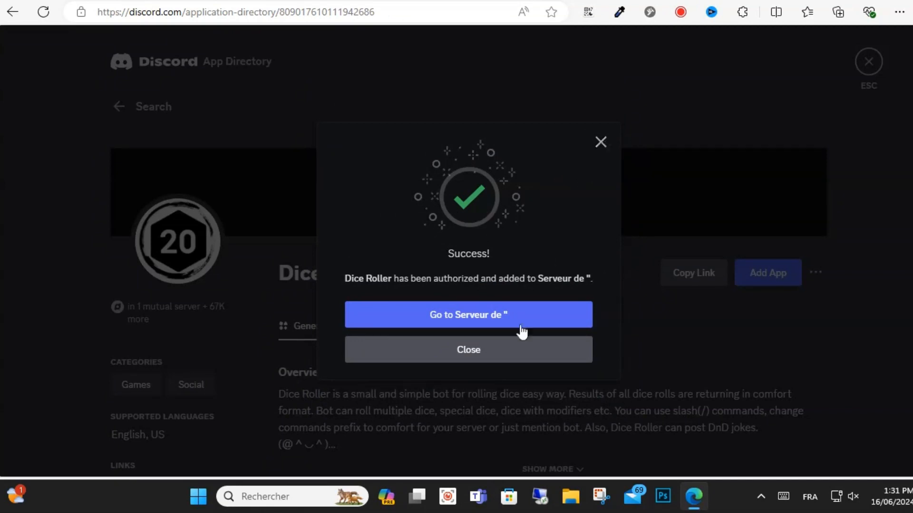
pyautogui.click(468, 349)
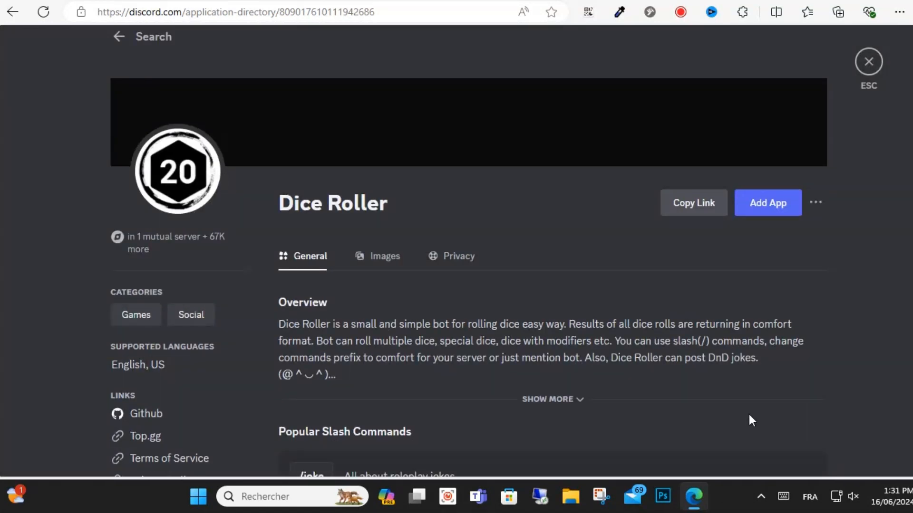
pyautogui.moveTo(760, 500)
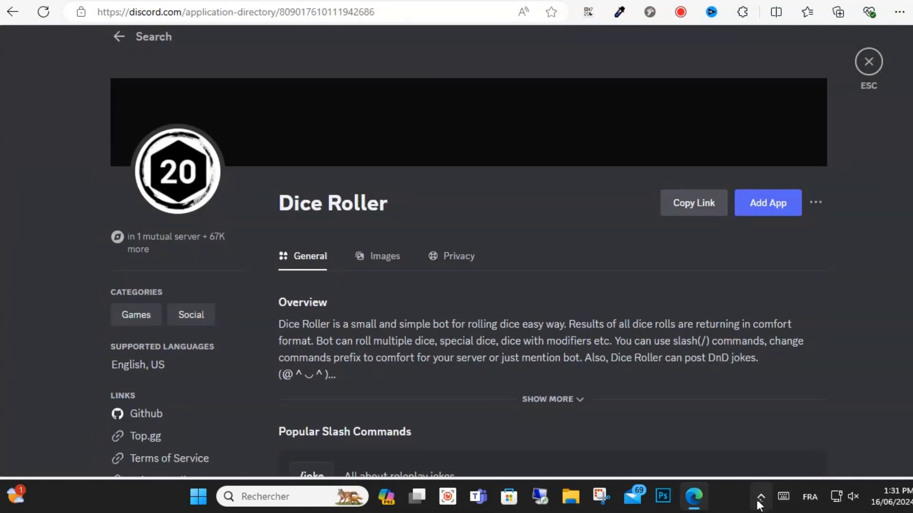
pyautogui.click(760, 497)
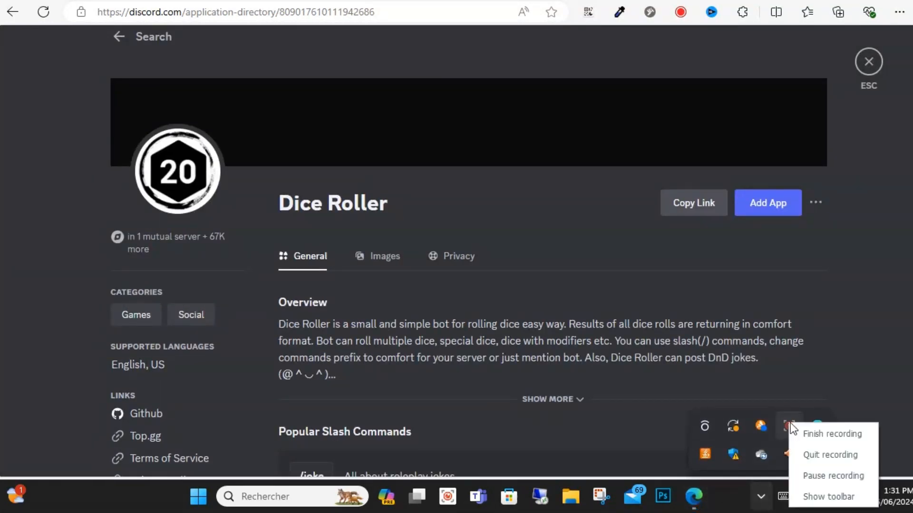
pyautogui.click(767, 202)
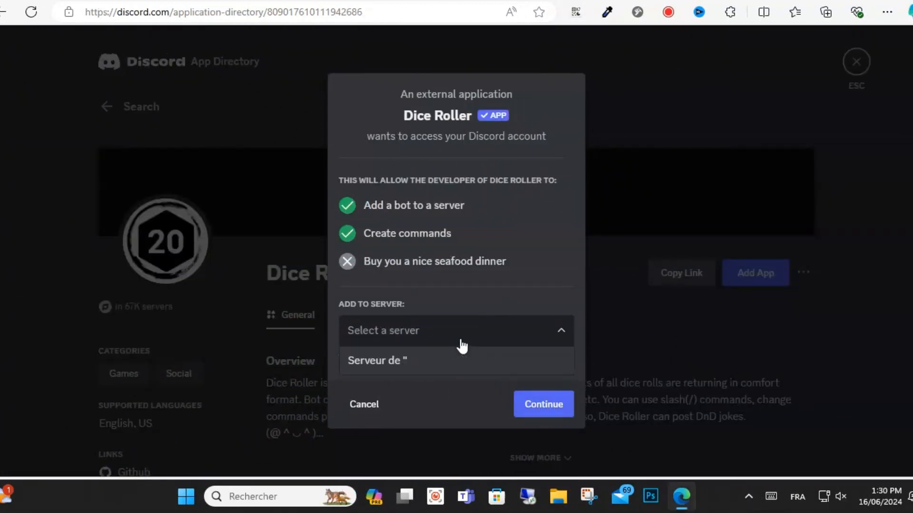